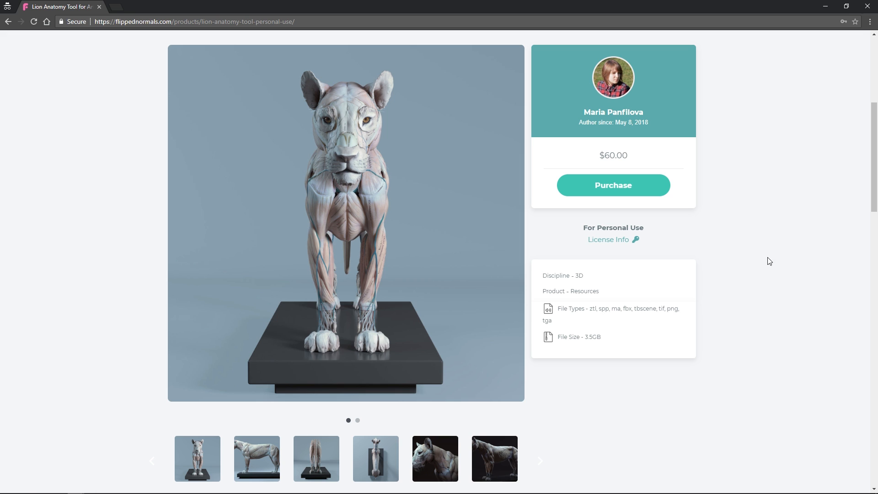
mouse_move(260, 451)
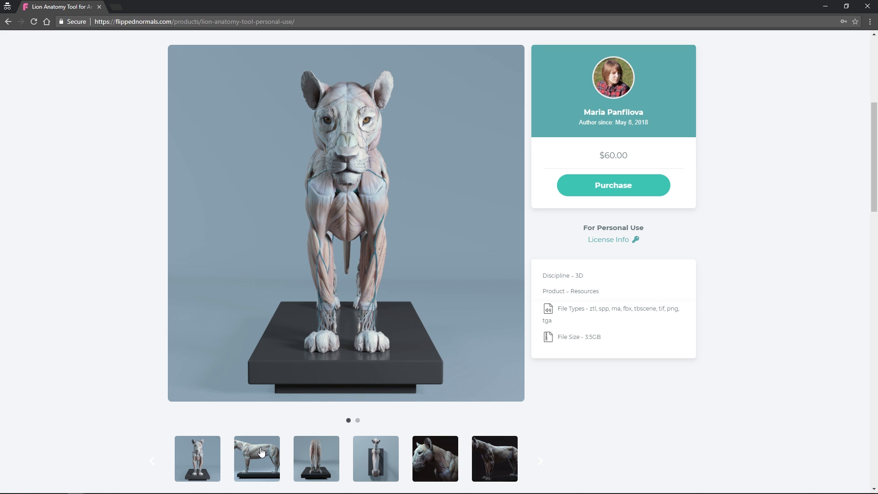
View the lion's rear-view gallery image, then enlarge the head-muscles close-up.
click(256, 458)
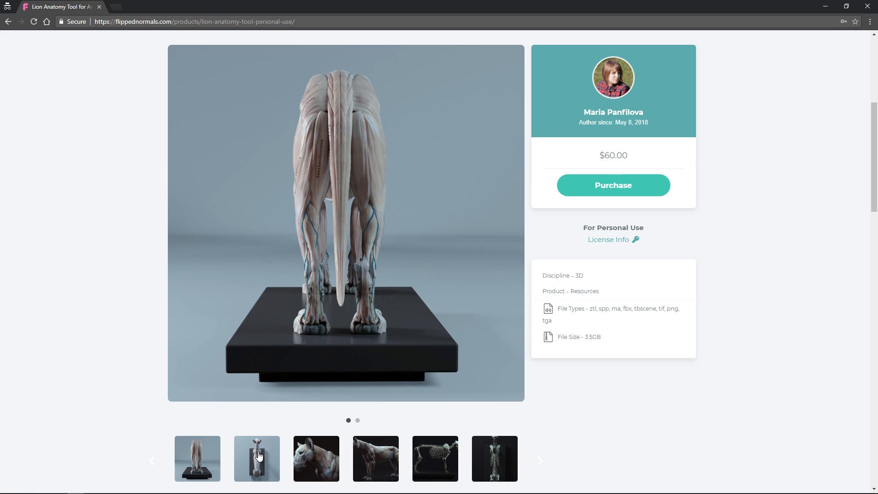
mouse_move(315, 458)
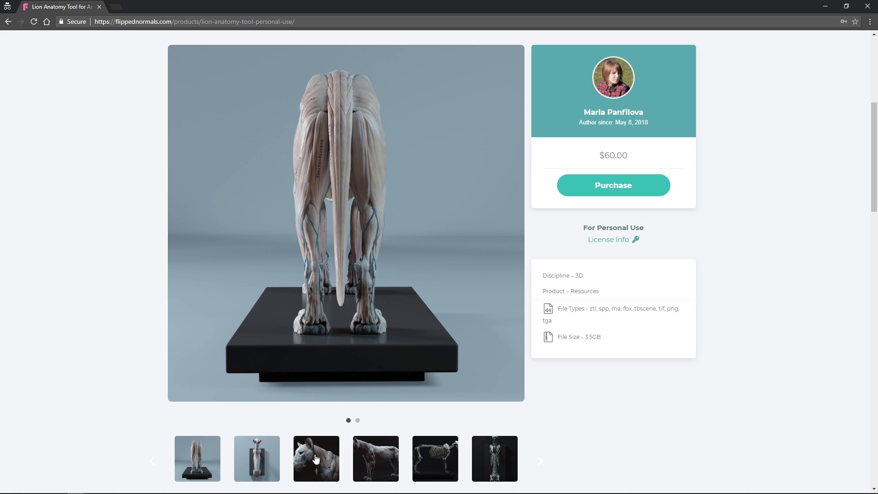
click(315, 458)
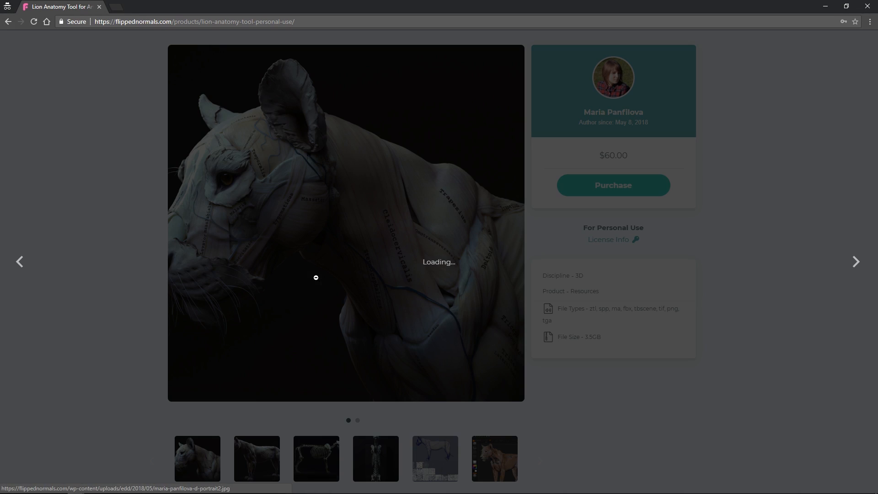
Step through the lightbox from the head close-up to the side view, skeleton, and wireframe/UV images.
click(345, 224)
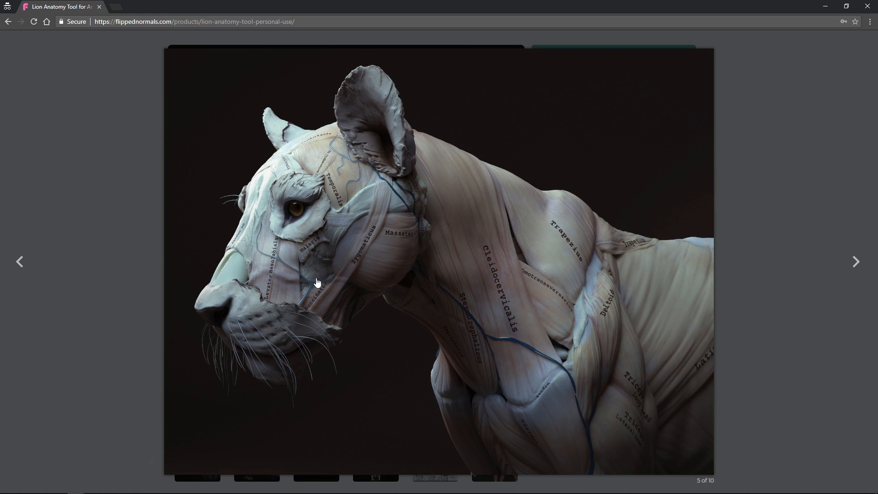
click(856, 262)
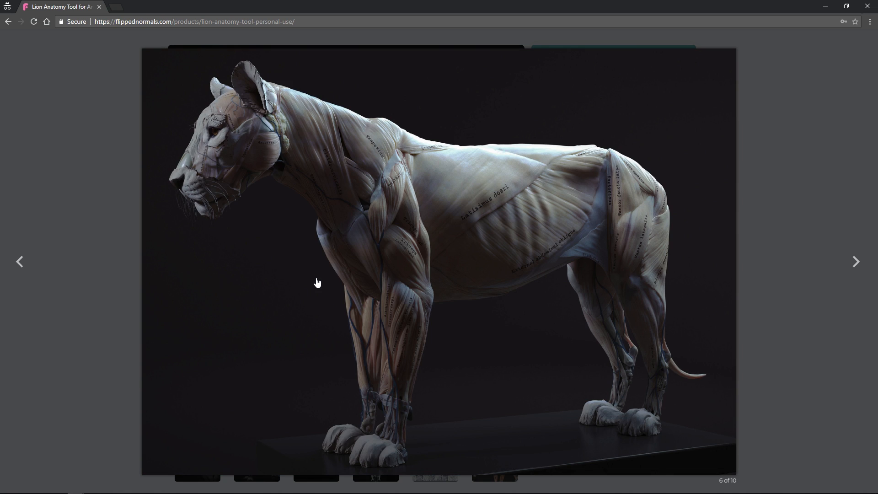
click(854, 261)
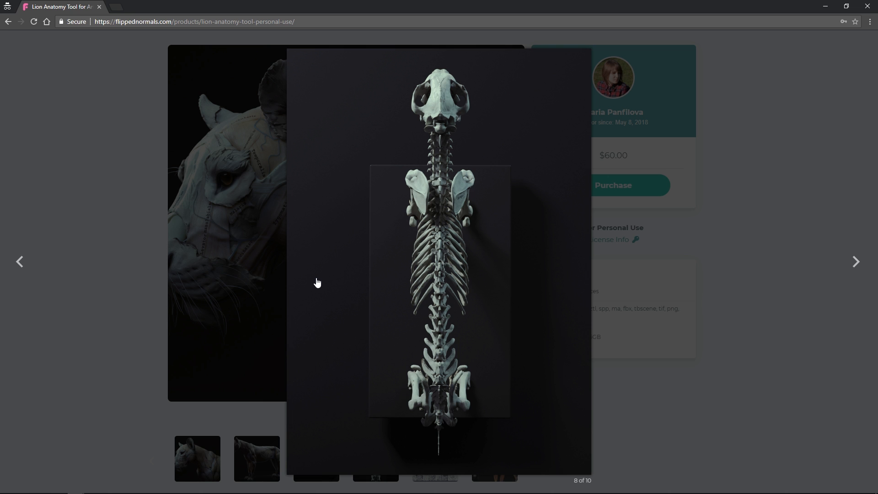
click(856, 261)
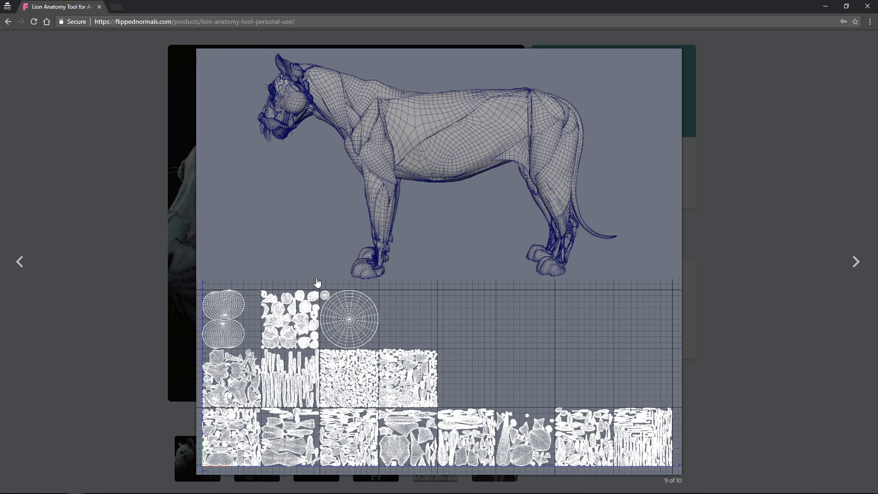
click(856, 261)
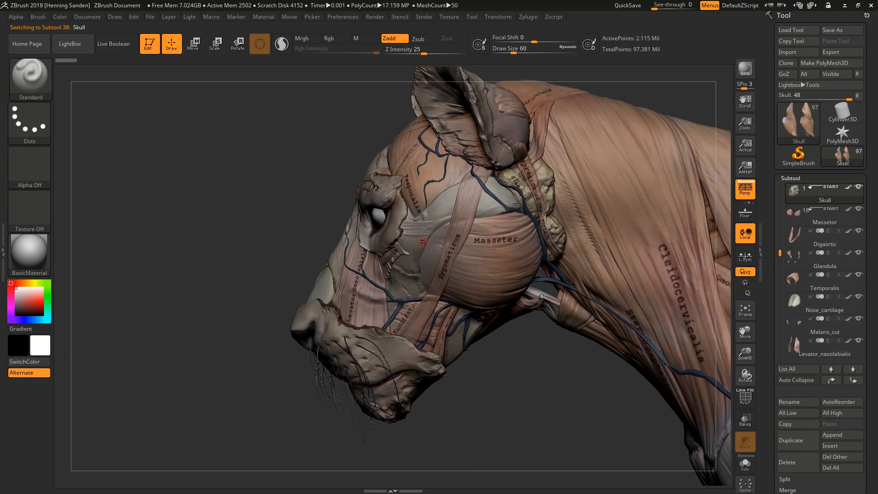
Pull the camera back from the head close-up to a full side view of the lion muscle model.
drag(424, 241, 392, 212)
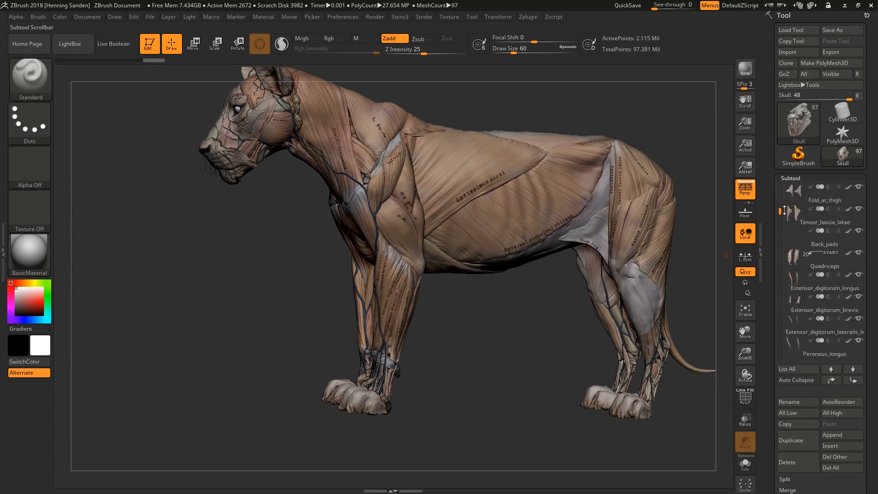
Select the Skeleton_limbs subtool so the foreleg bones show through the muscles.
scroll(down, 3)
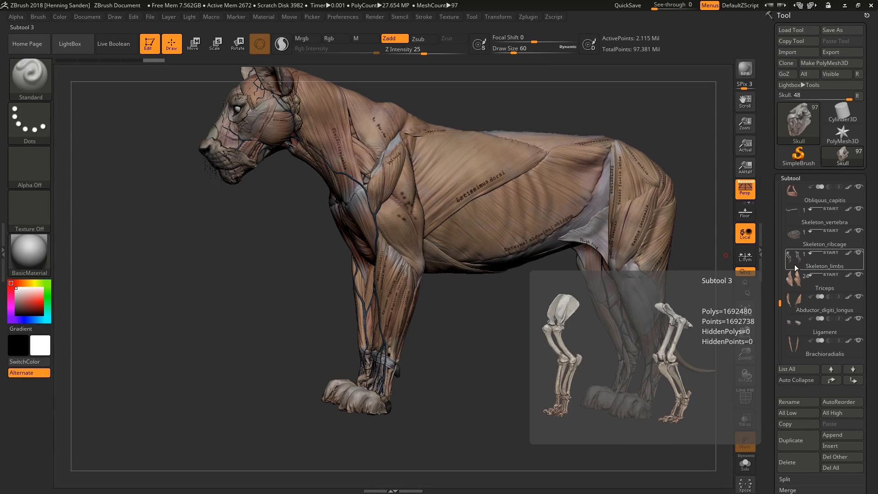
click(823, 259)
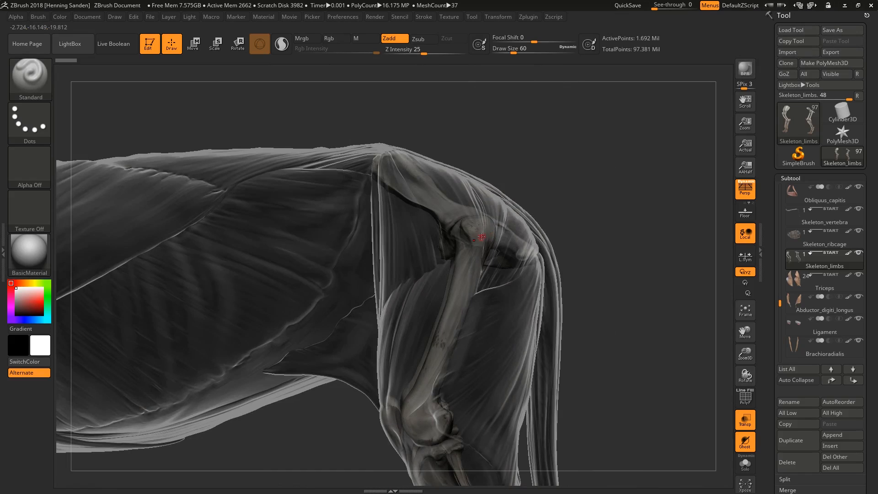
Orbit and zoom along the see-through foreleg from shoulder to elbow joint to front paw bones.
drag(480, 235, 515, 123)
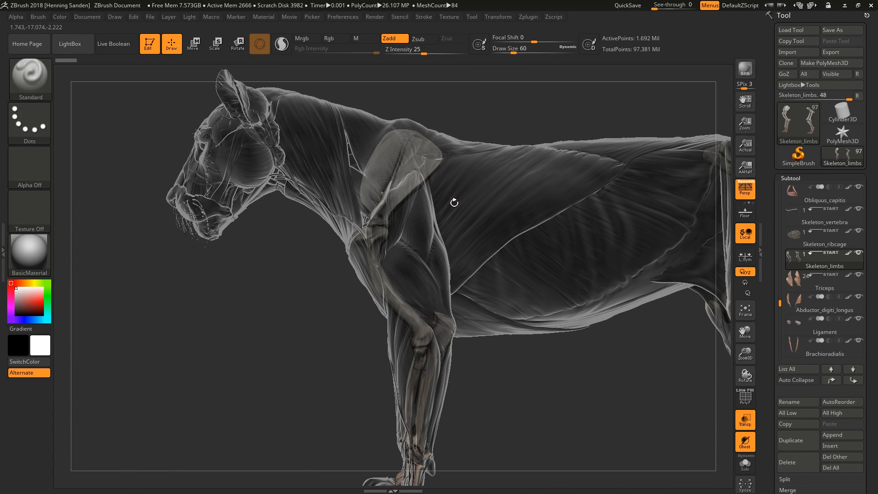
drag(453, 201, 415, 265)
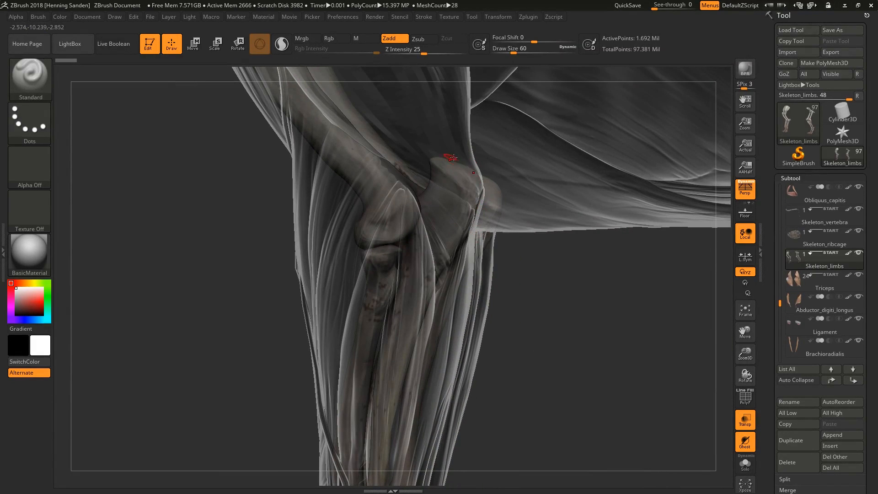
drag(450, 157, 444, 144)
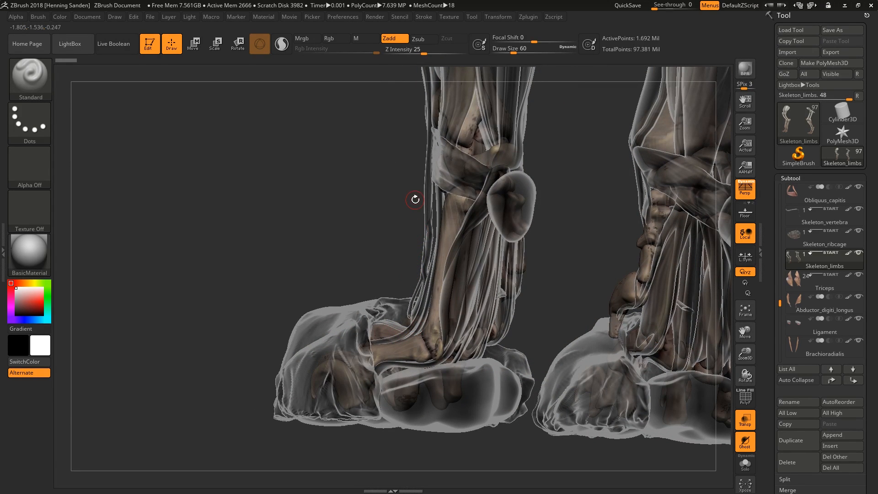
mouse_move(425, 287)
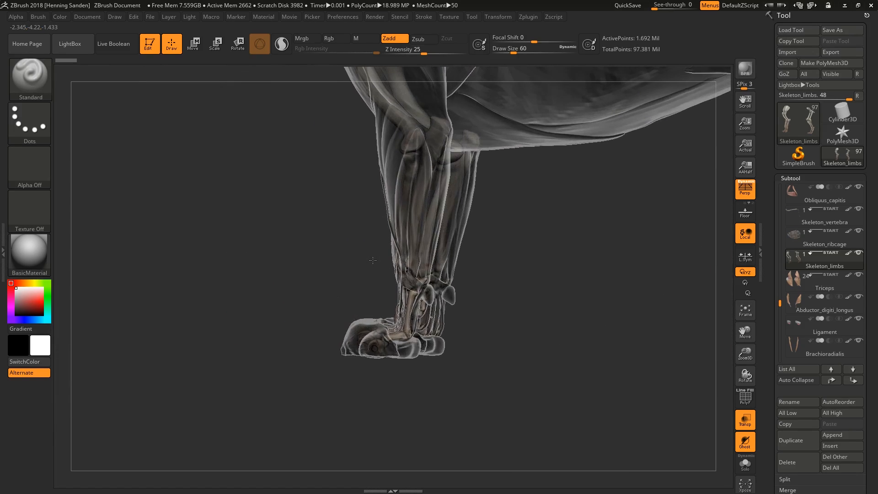
drag(372, 260, 409, 336)
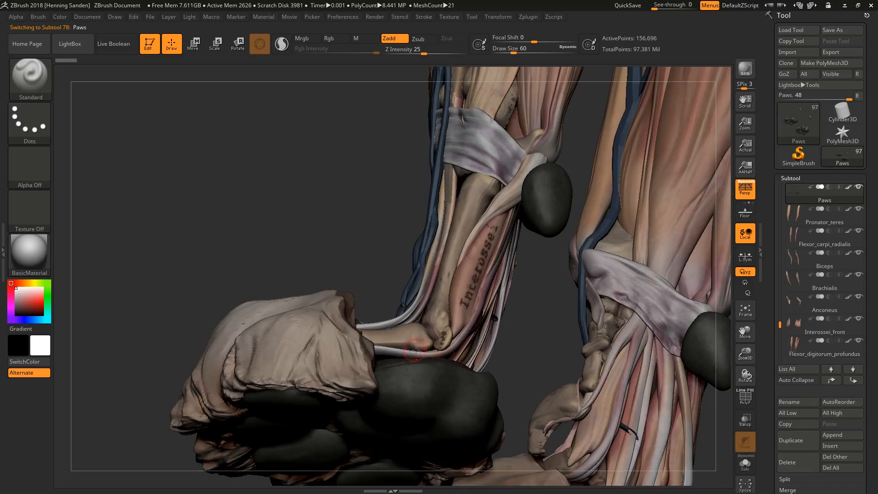
Orbit around the solid front paws to study the pads and lower-leg tendons from below and the side.
drag(414, 350, 440, 243)
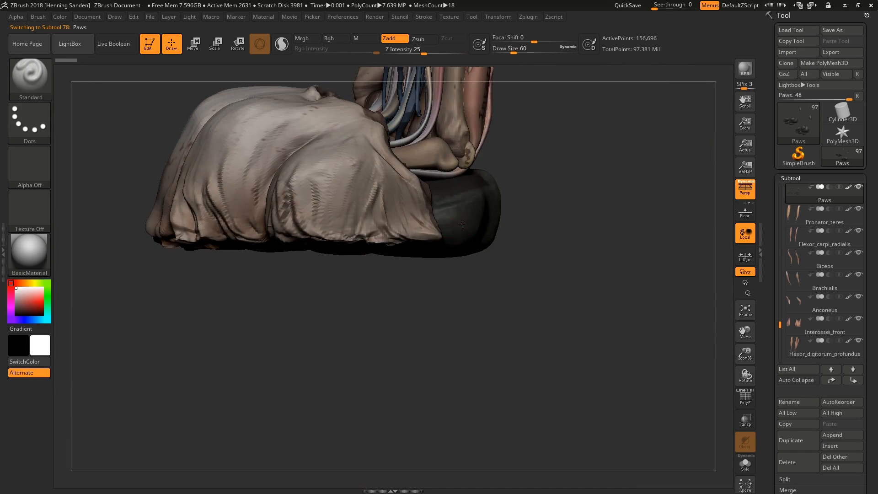
drag(462, 224, 453, 269)
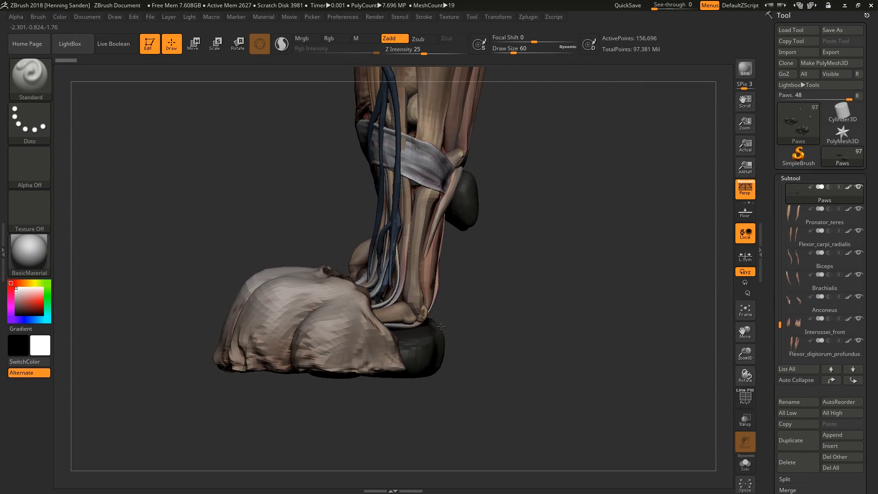
drag(440, 326, 450, 253)
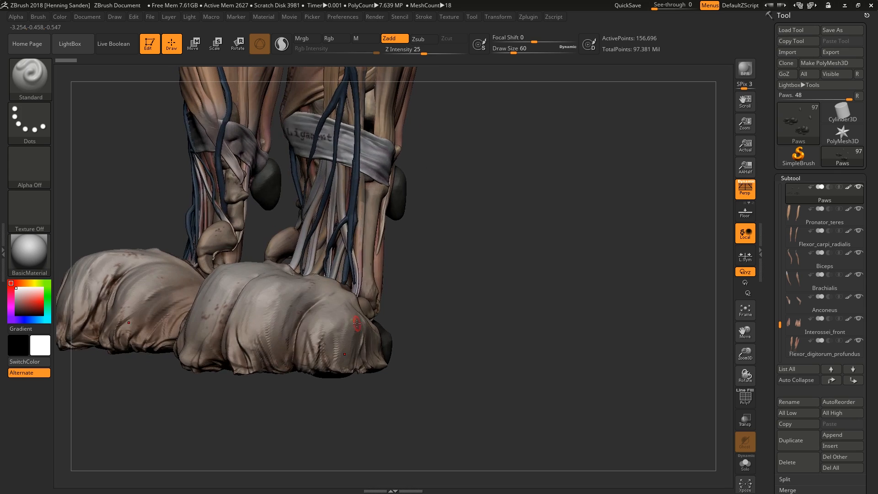
drag(358, 322, 392, 369)
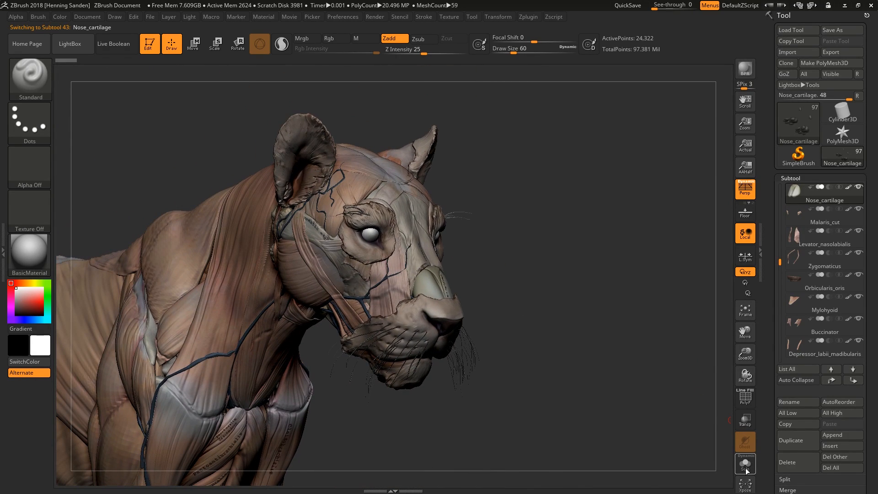
Change an option on the right shelf while viewing the head and facial muscles.
click(744, 463)
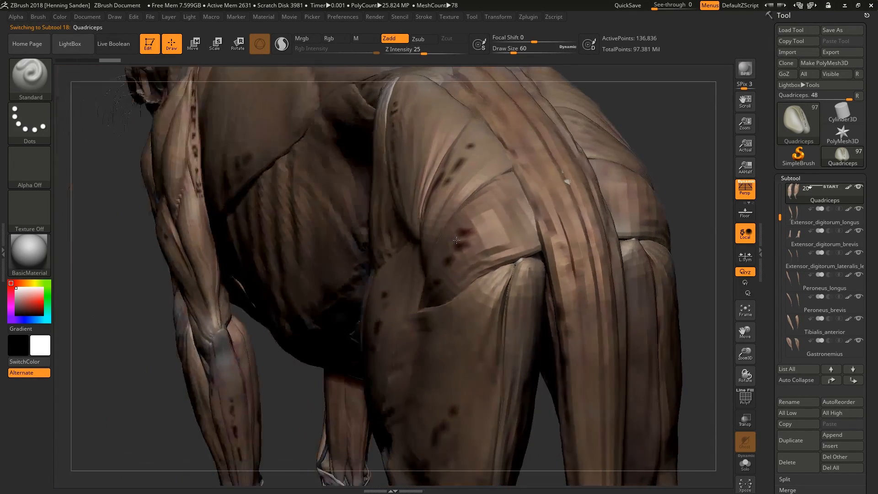
Pull back from the labelled hind leg, then view the whole lion from behind and turned to face forward.
drag(457, 240, 453, 264)
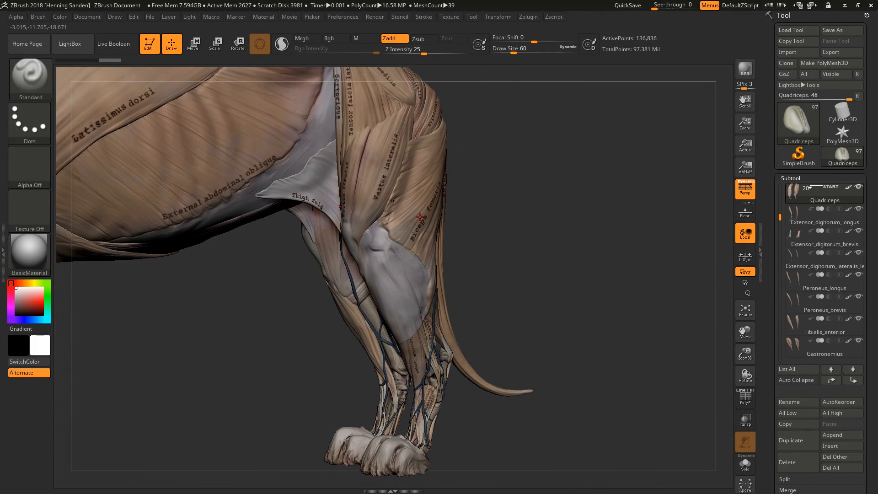
mouse_move(424, 240)
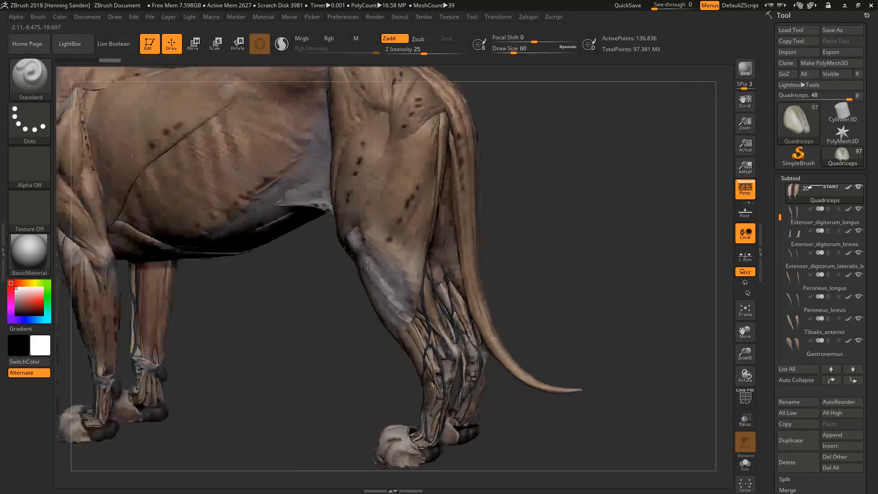
drag(363, 252, 493, 193)
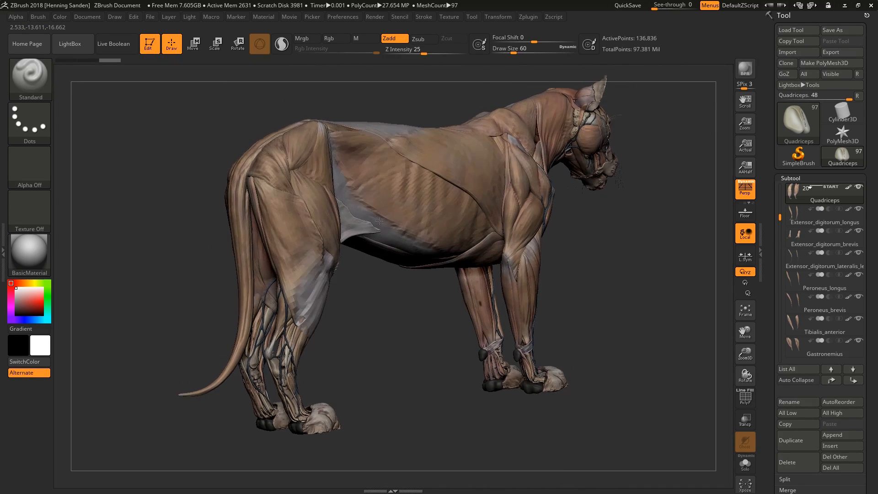
drag(380, 221, 453, 193)
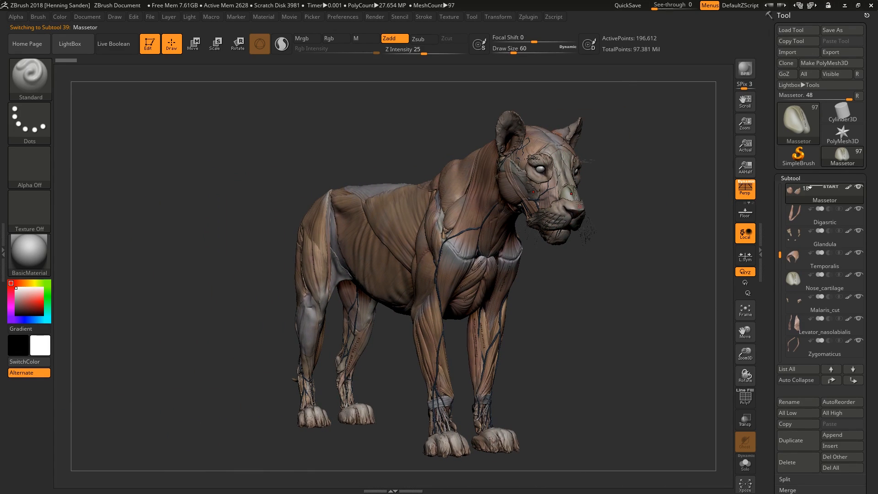
Scroll the Subtool list past the Skeleton_ribcage preview down to the Fur, Cornea, Sclera and Veins parts.
scroll(down, 3)
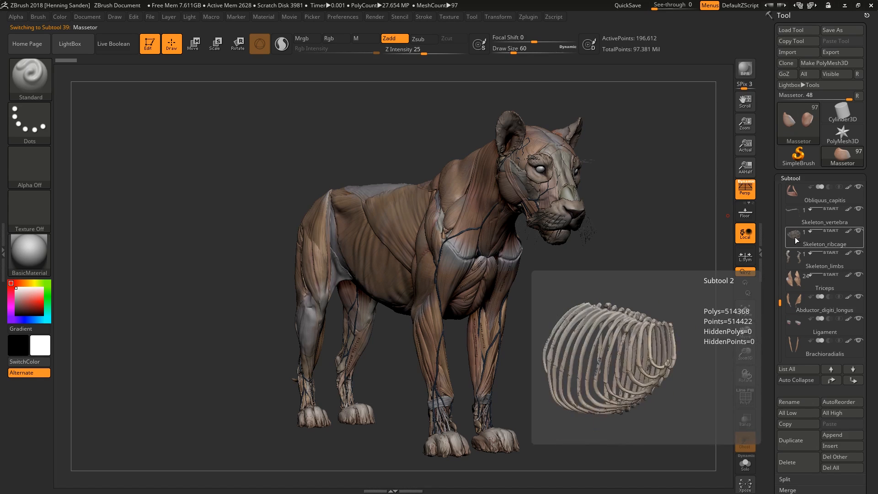
click(822, 310)
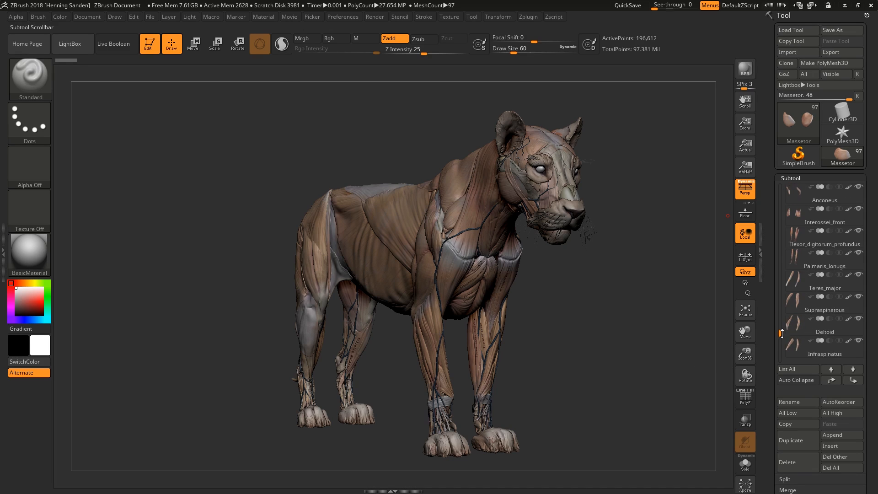
scroll(down, 3)
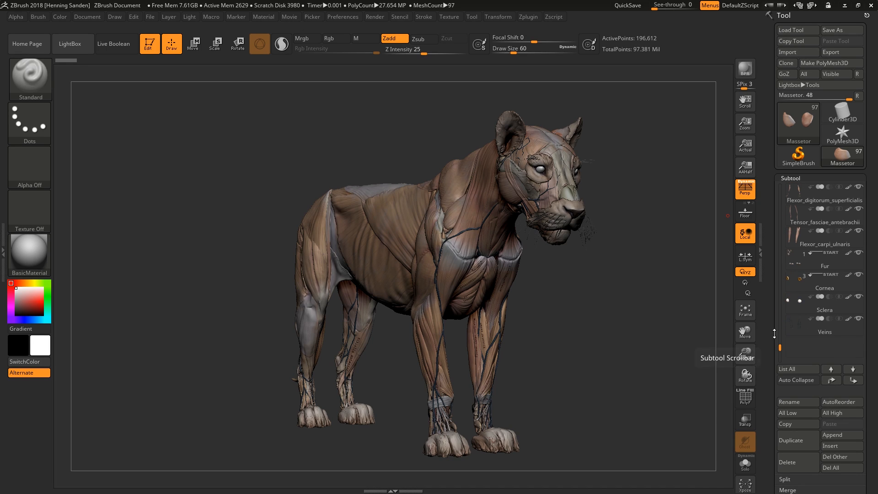